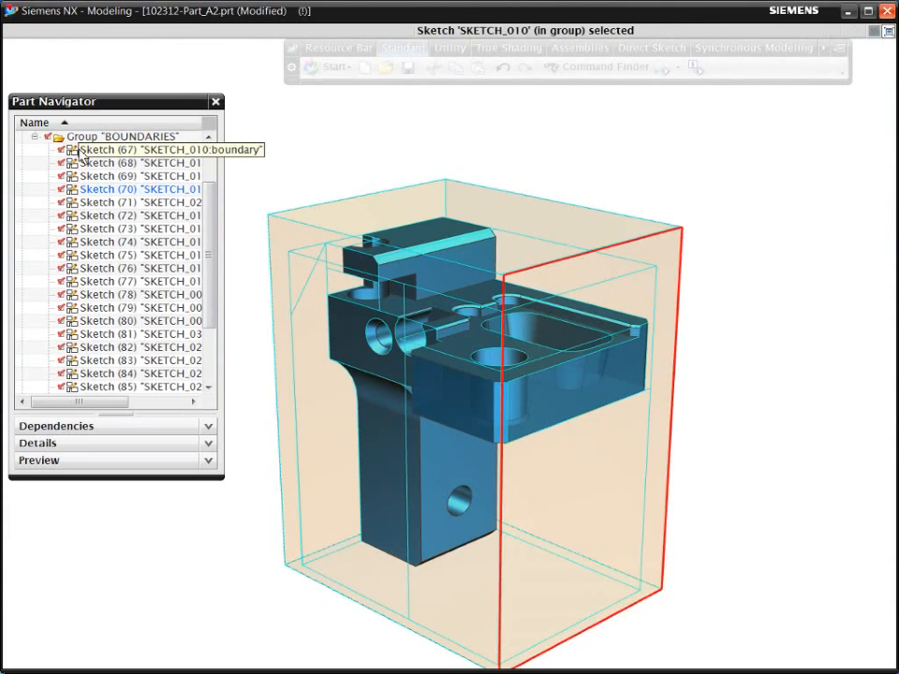
- Step through the boundary sketches (SKETCH_011 to SKETCH_000) to see which part area each one bounds
{"action": "left_click", "coordinate": [131, 161]}
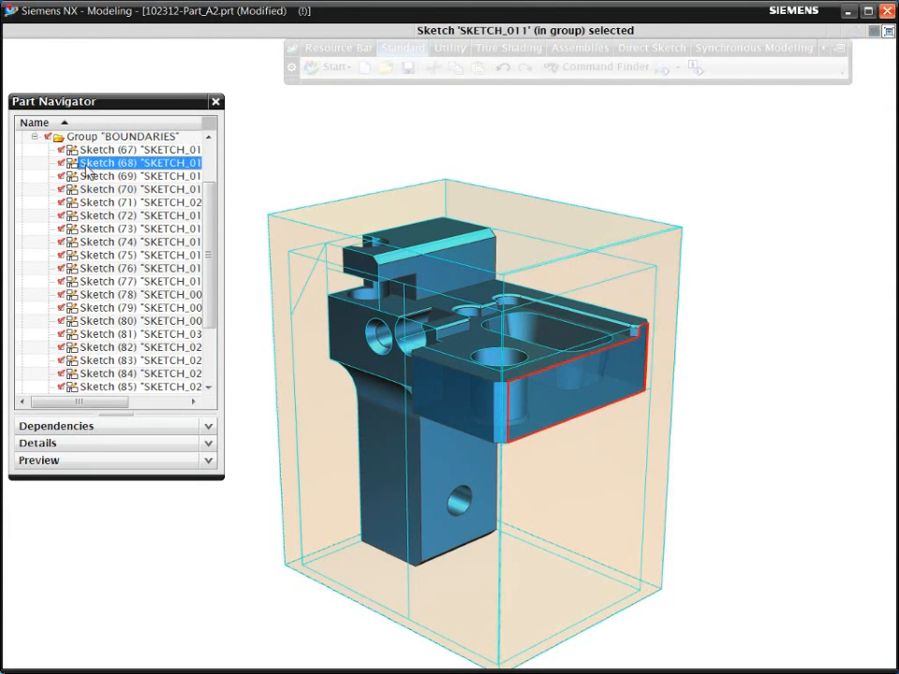
{"action": "left_click", "coordinate": [141, 176]}
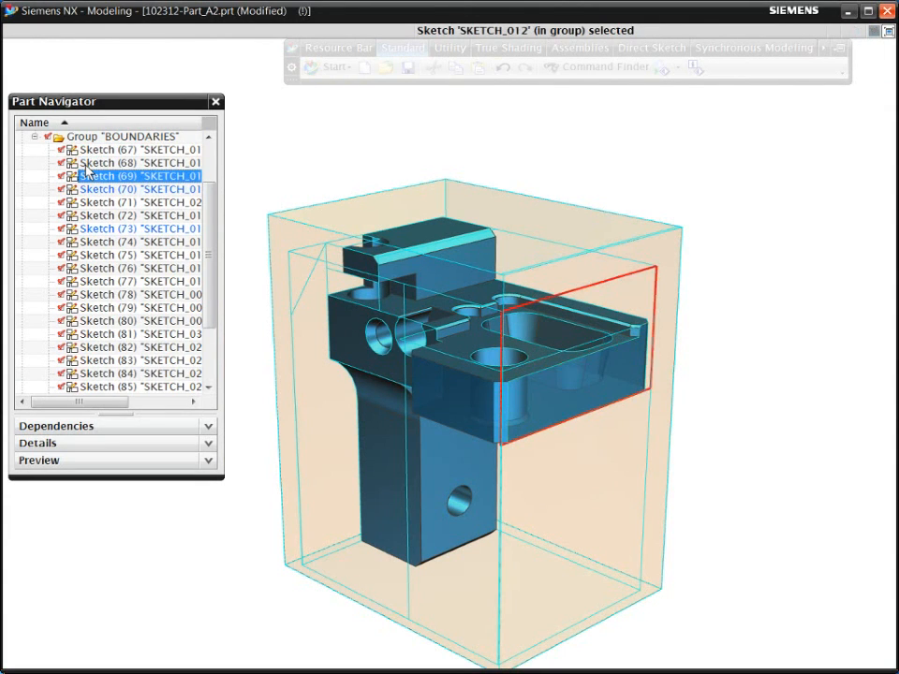
{"action": "left_click", "coordinate": [141, 202]}
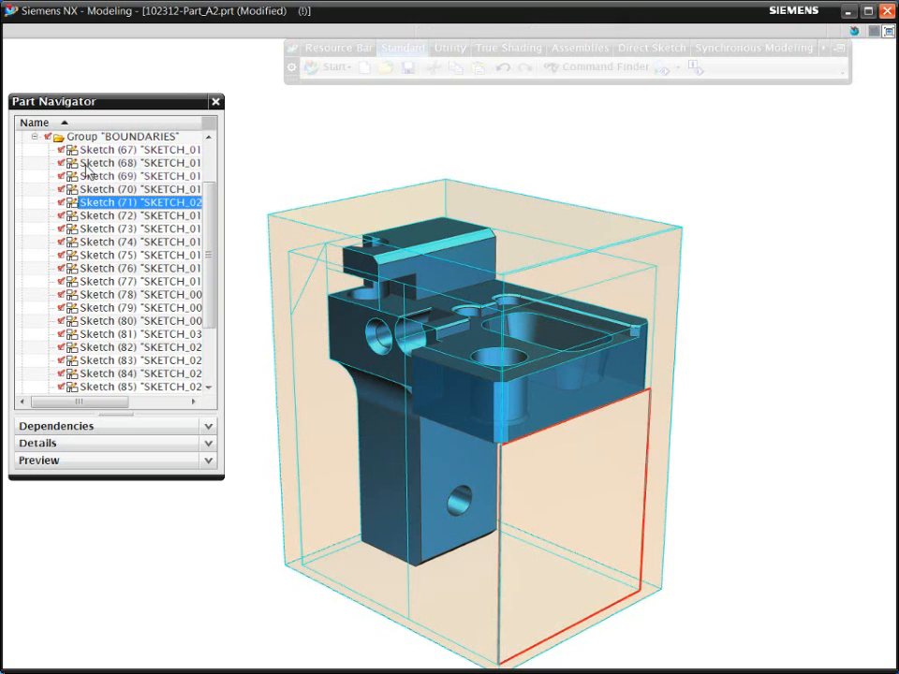
{"action": "left_click", "coordinate": [135, 216]}
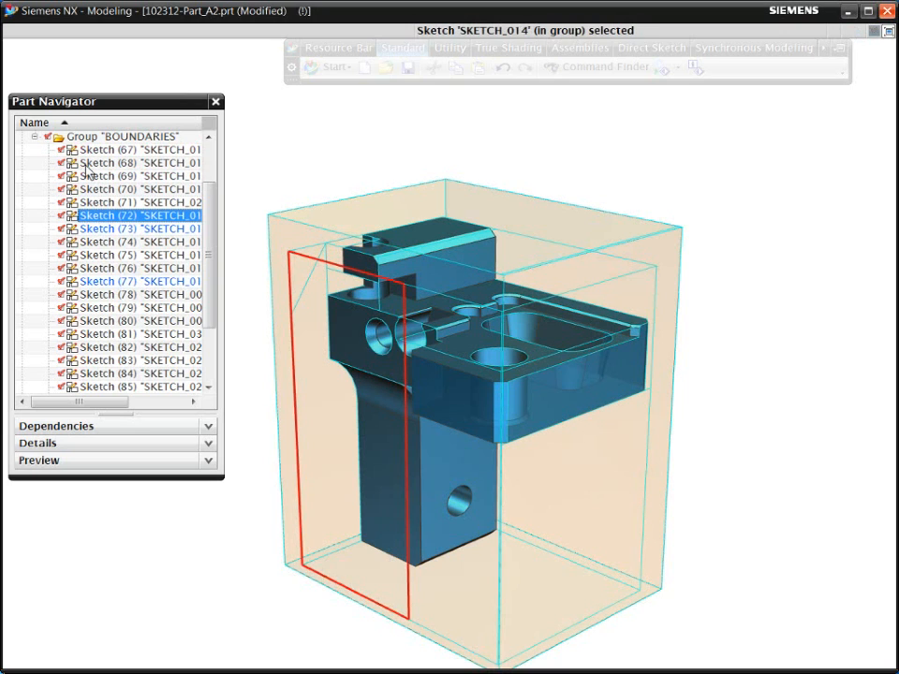
{"action": "left_click", "coordinate": [138, 242]}
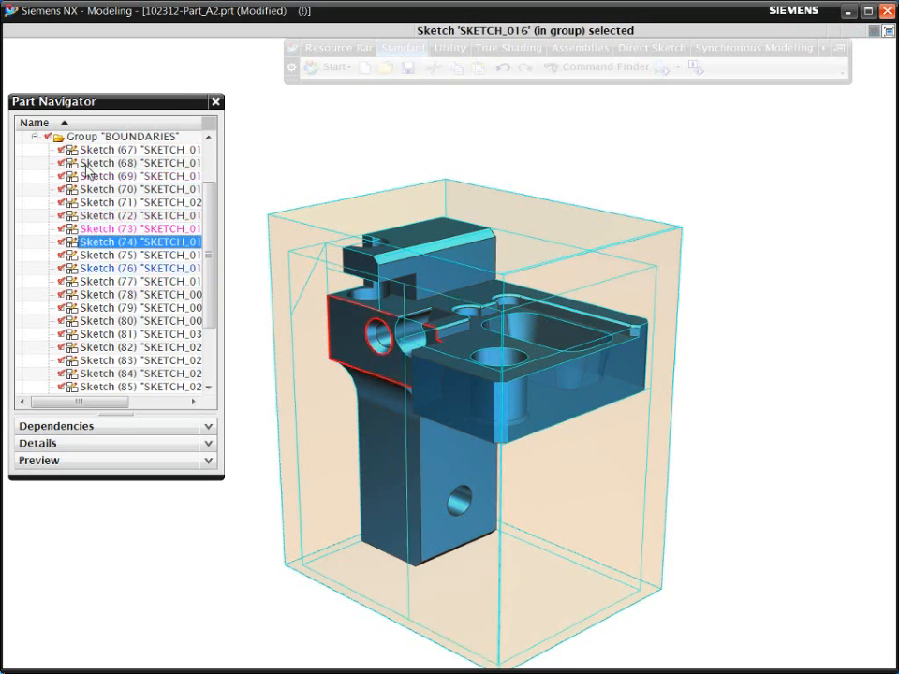
{"action": "left_click", "coordinate": [139, 255]}
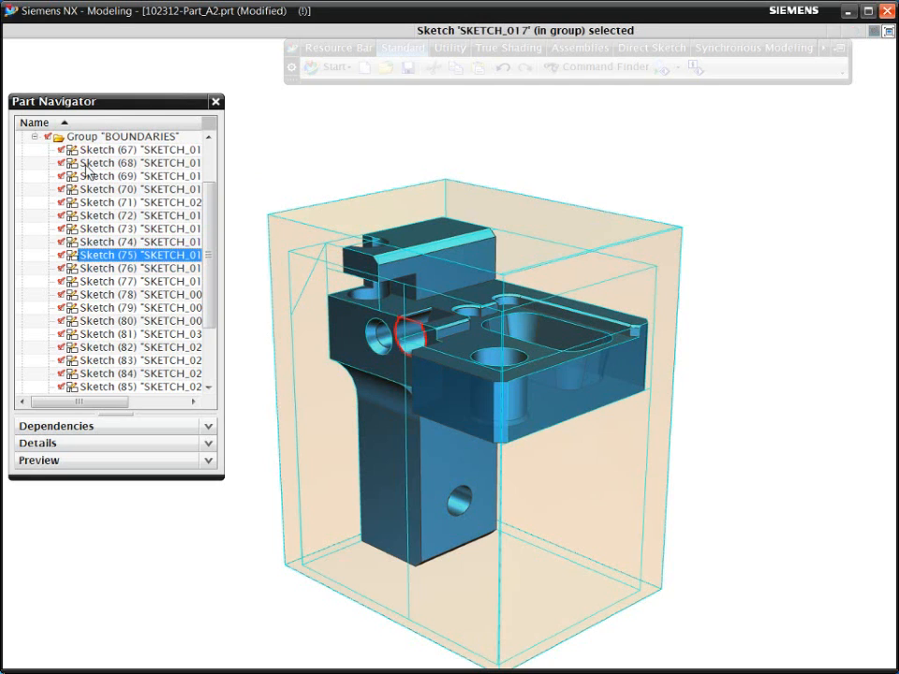
{"action": "left_click", "coordinate": [141, 281]}
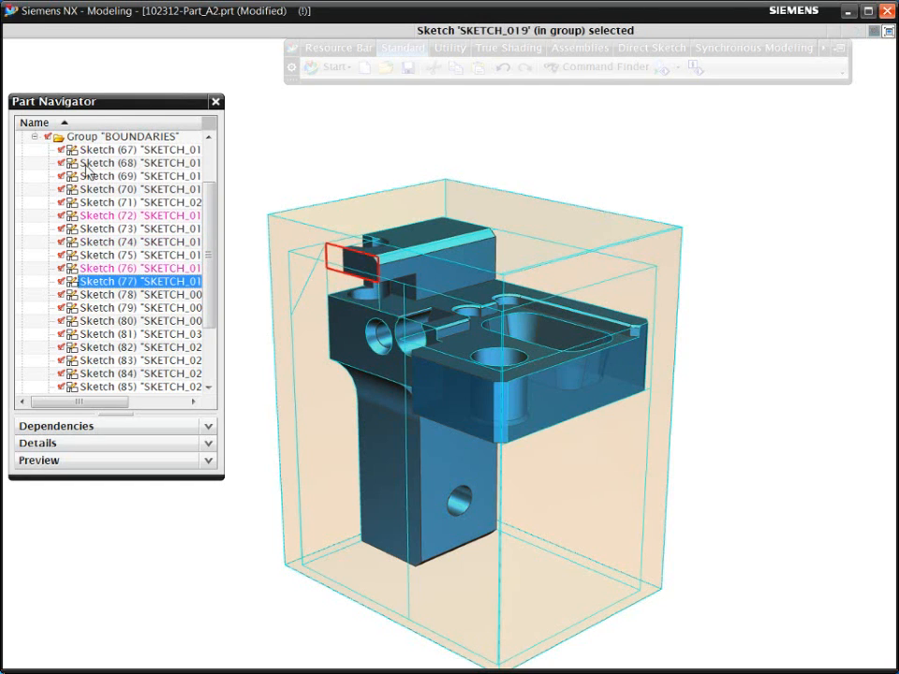
{"action": "left_click", "coordinate": [139, 307]}
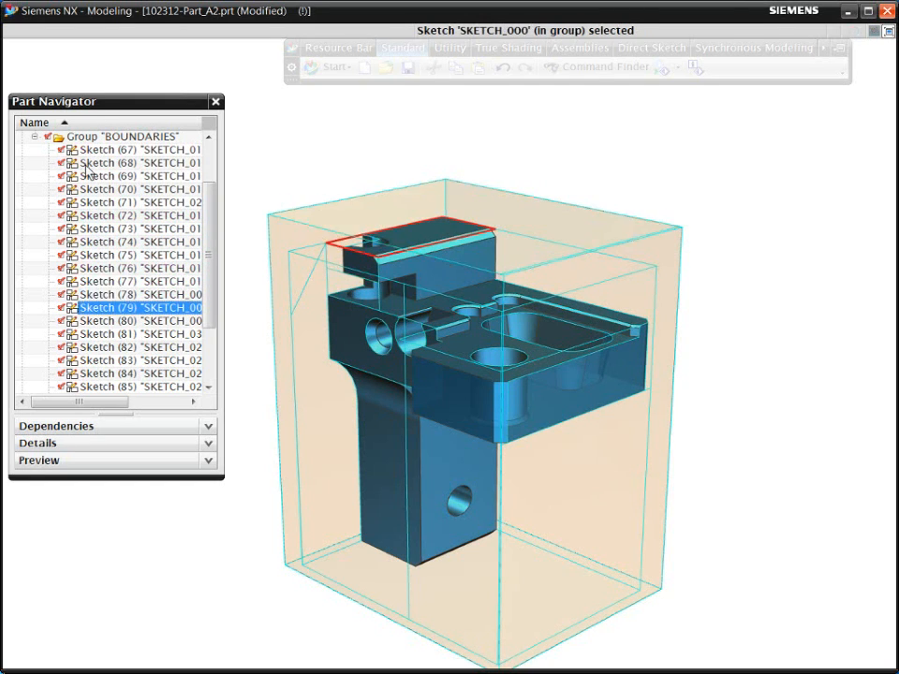
{"action": "left_click", "coordinate": [135, 320]}
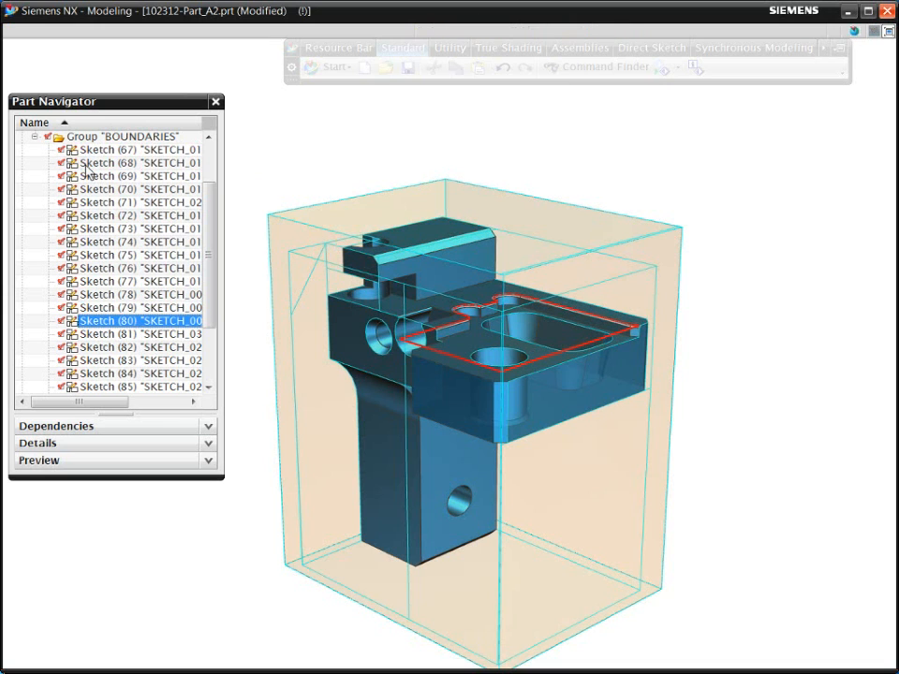
{"action": "left_click", "coordinate": [139, 346]}
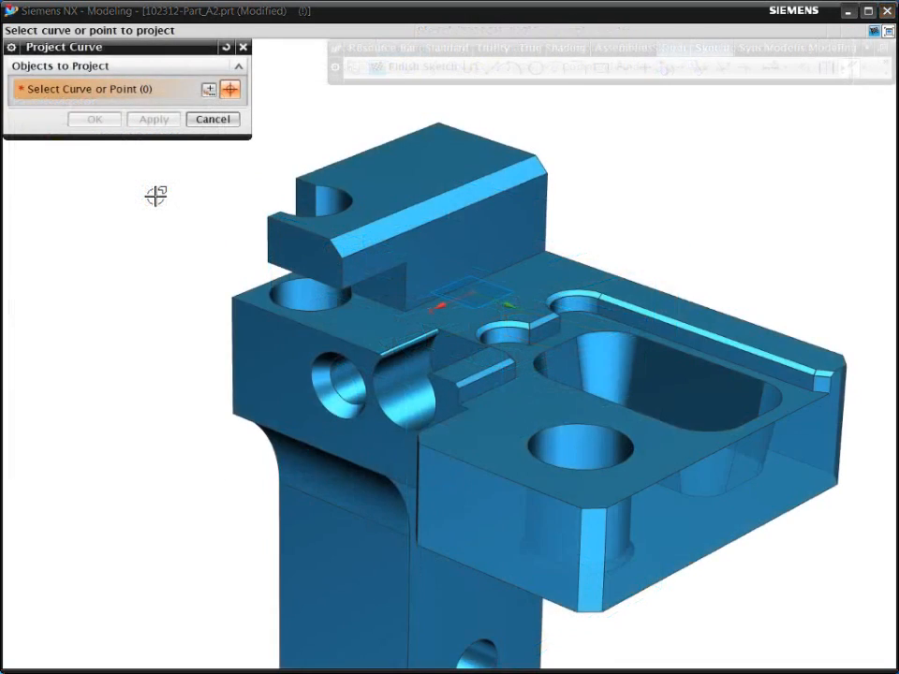
{"action": "mouse_move", "coordinate": [458, 408]}
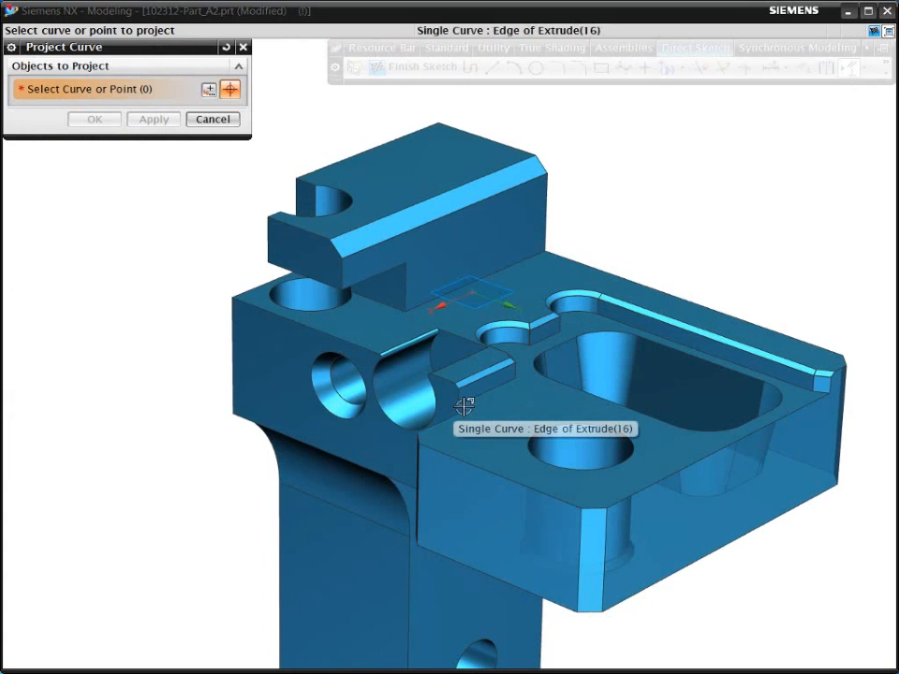
- Select the floor outline and chamfer edges around the large hole and finish projecting them
{"action": "left_click", "coordinate": [458, 408]}
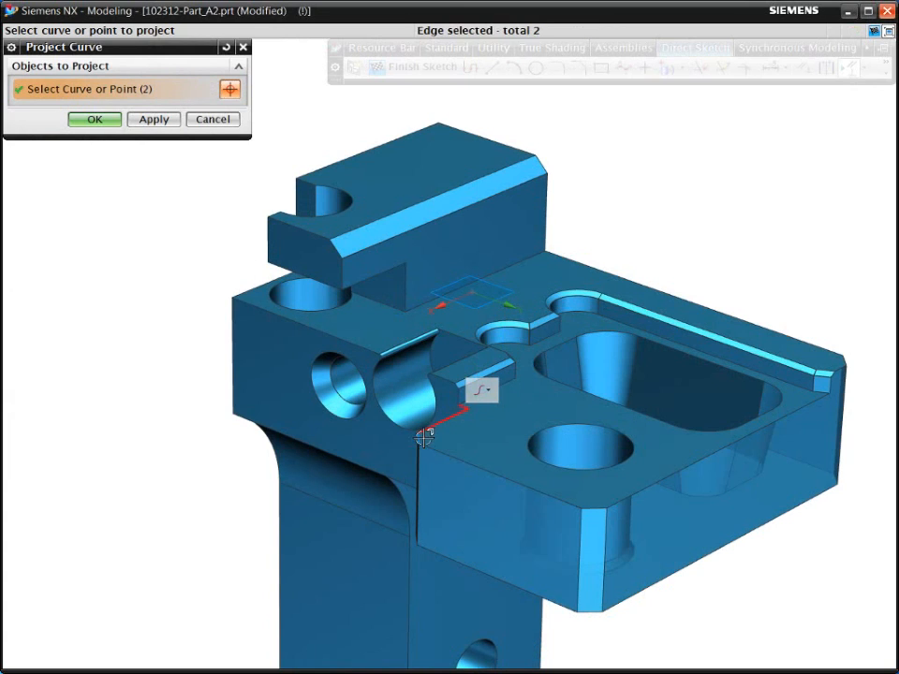
{"action": "left_click", "coordinate": [581, 504]}
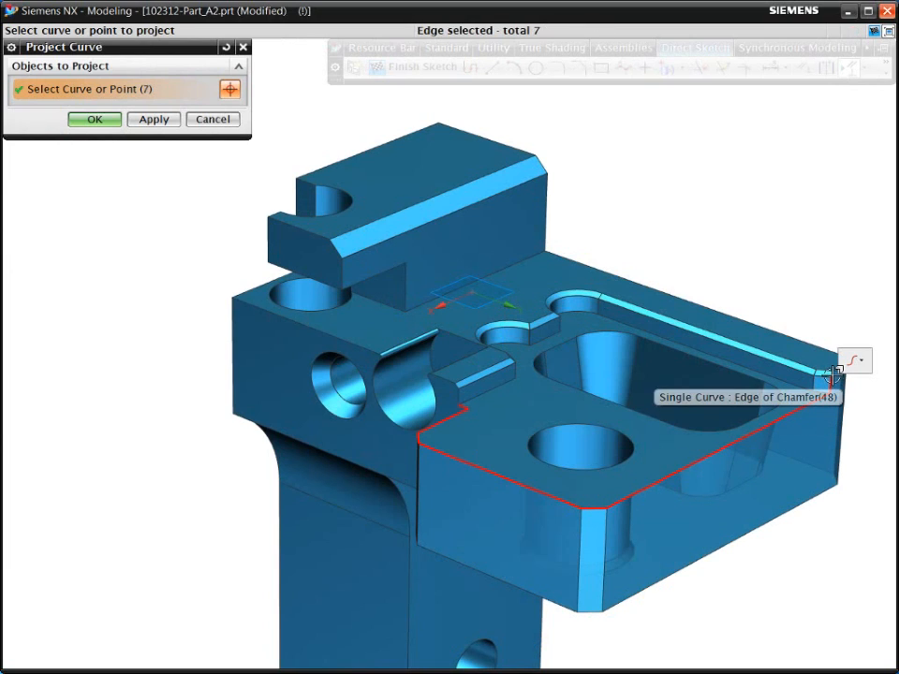
{"action": "left_click", "coordinate": [833, 375]}
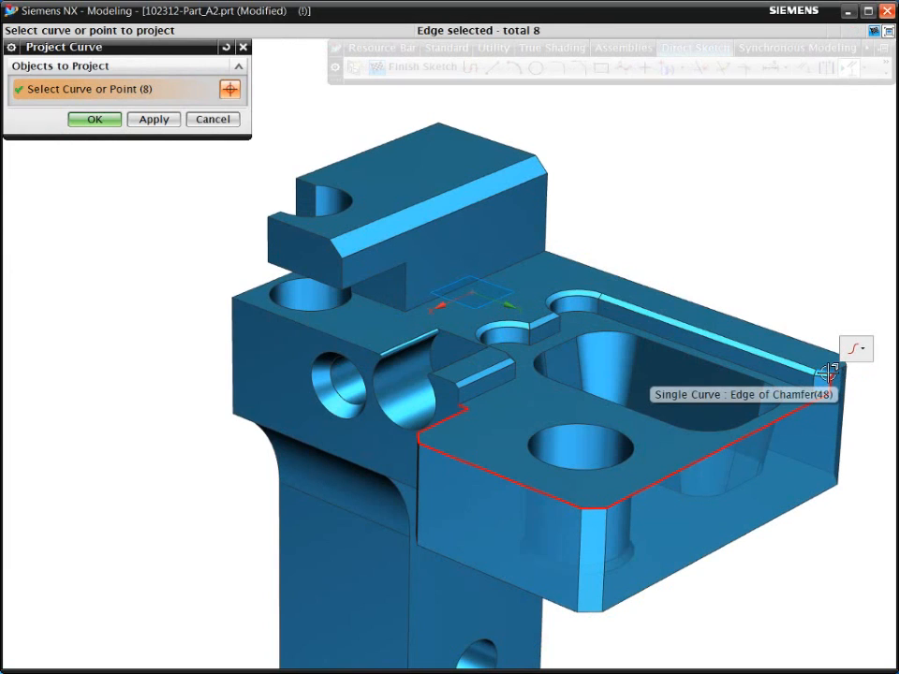
{"action": "left_click", "coordinate": [828, 379]}
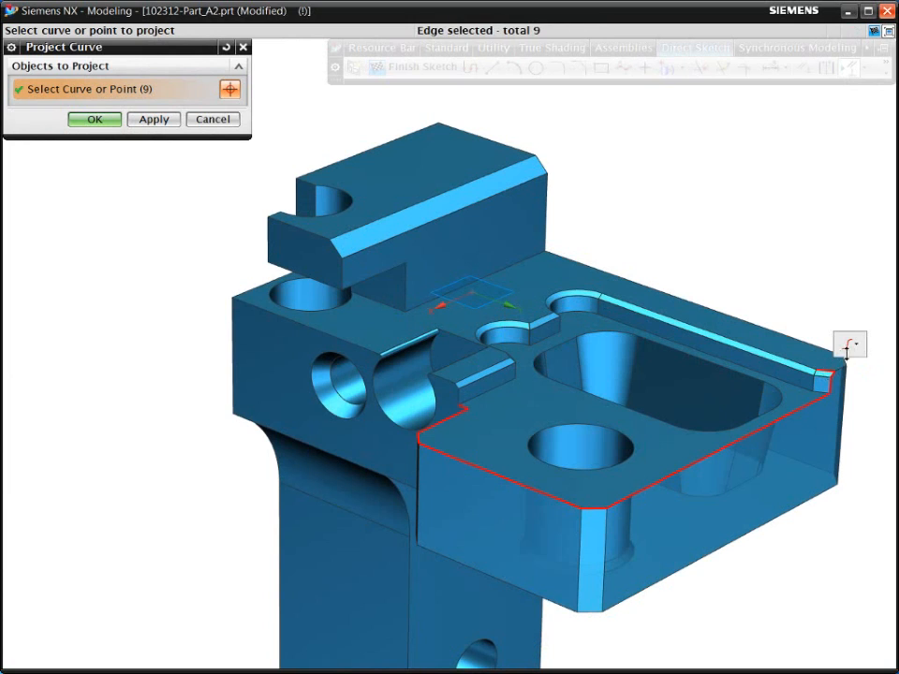
{"action": "left_click", "coordinate": [848, 343]}
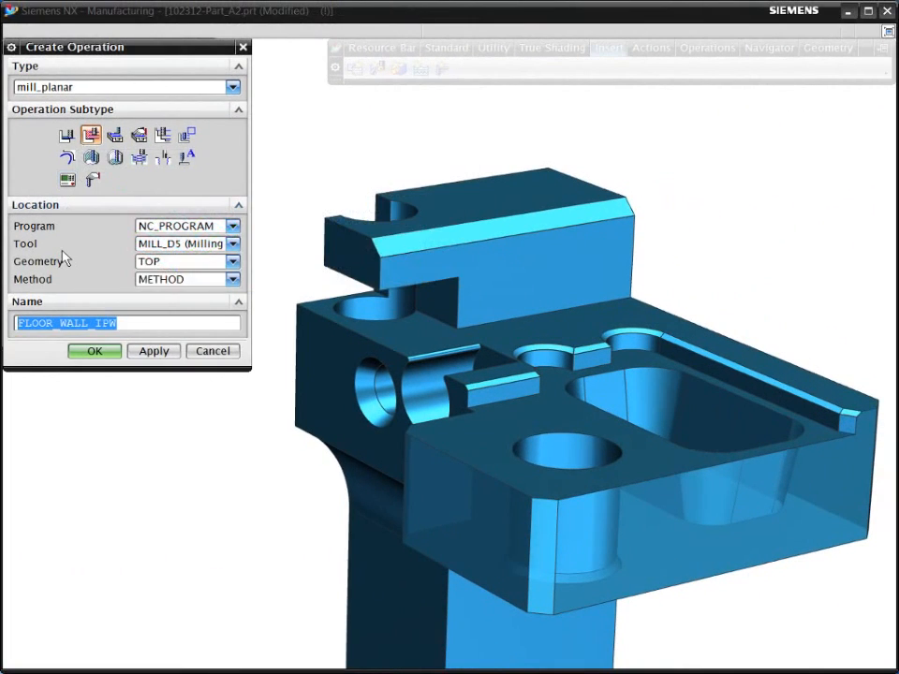
- Create the FLOOR_WALL_IPW planar milling operation with tool MILL_D5 and TOP geometry
{"action": "left_click", "coordinate": [233, 244]}
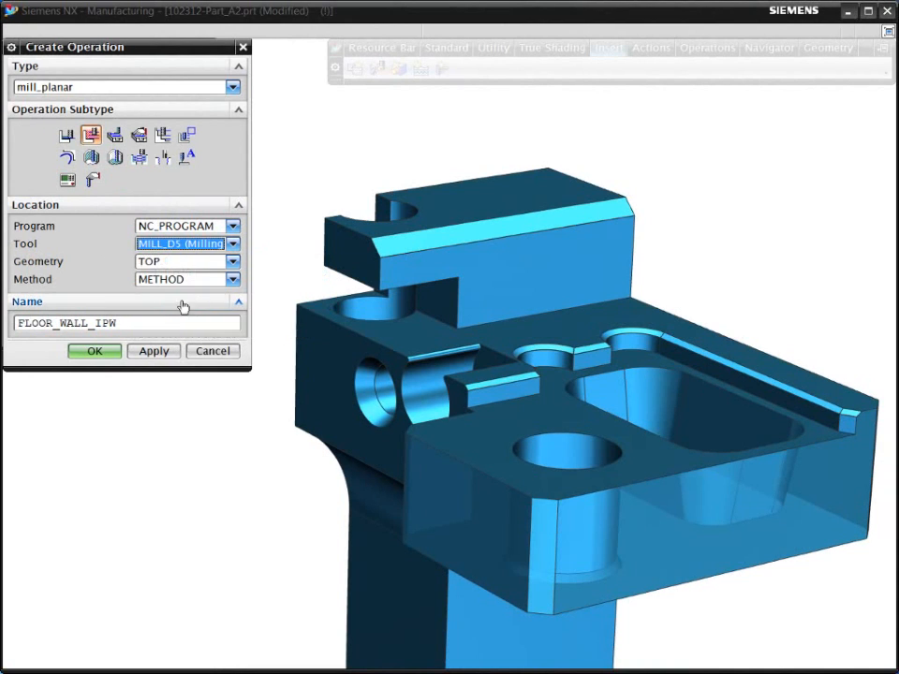
{"action": "left_click", "coordinate": [94, 352]}
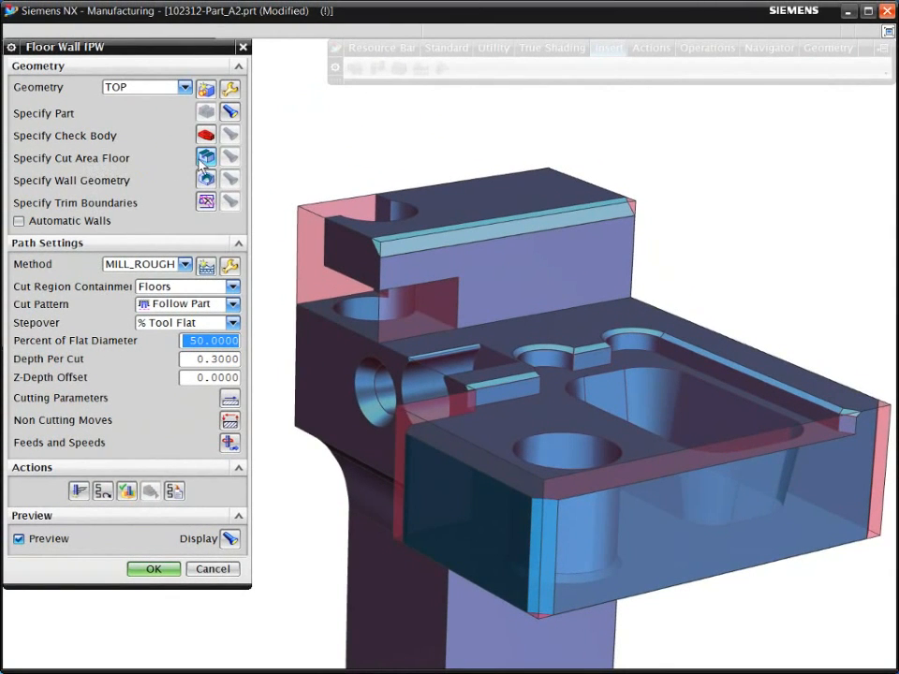
- Assign the pocket's surrounding side faces as the operation's wall geometry and confirm
{"action": "left_click", "coordinate": [207, 157]}
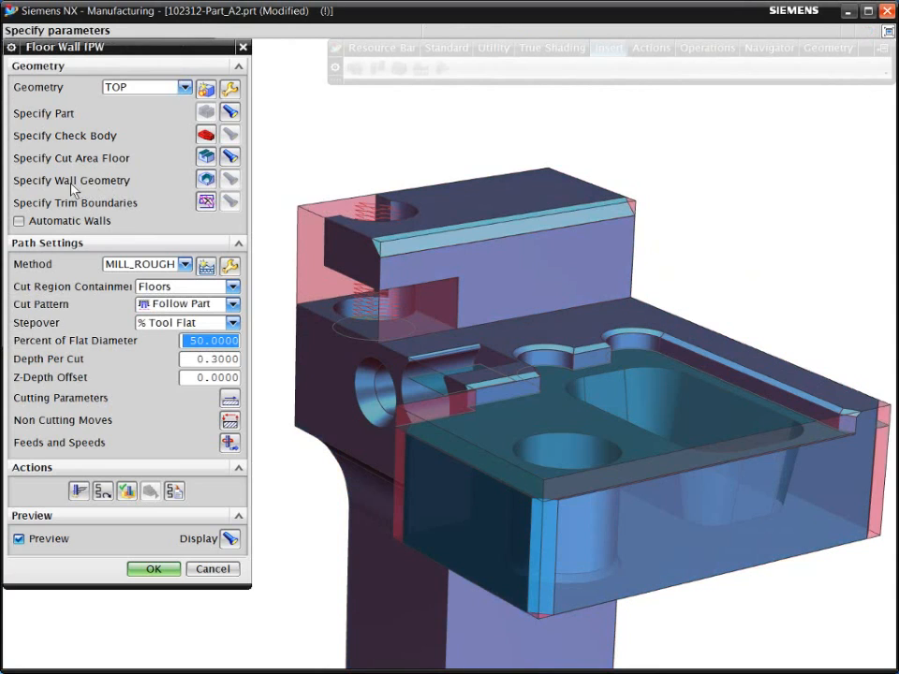
{"action": "left_click", "coordinate": [206, 177]}
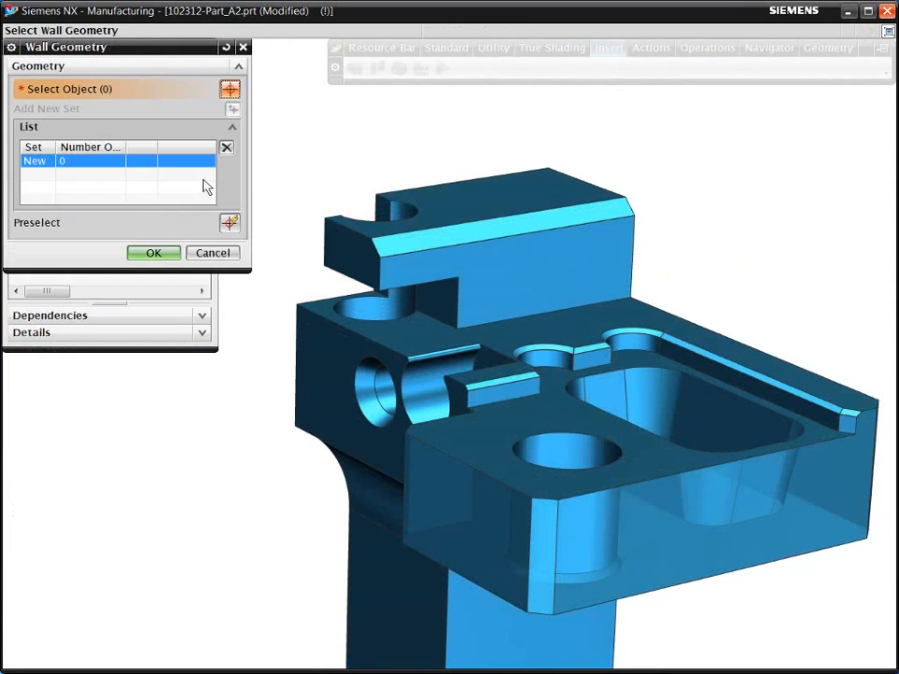
{"action": "left_click", "coordinate": [847, 421]}
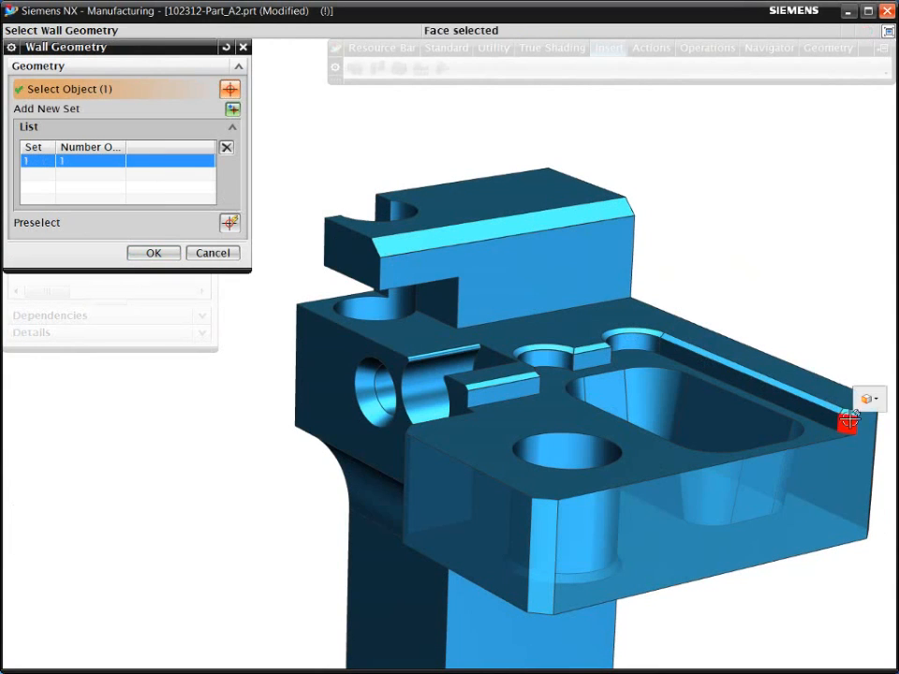
{"action": "left_click", "coordinate": [847, 424]}
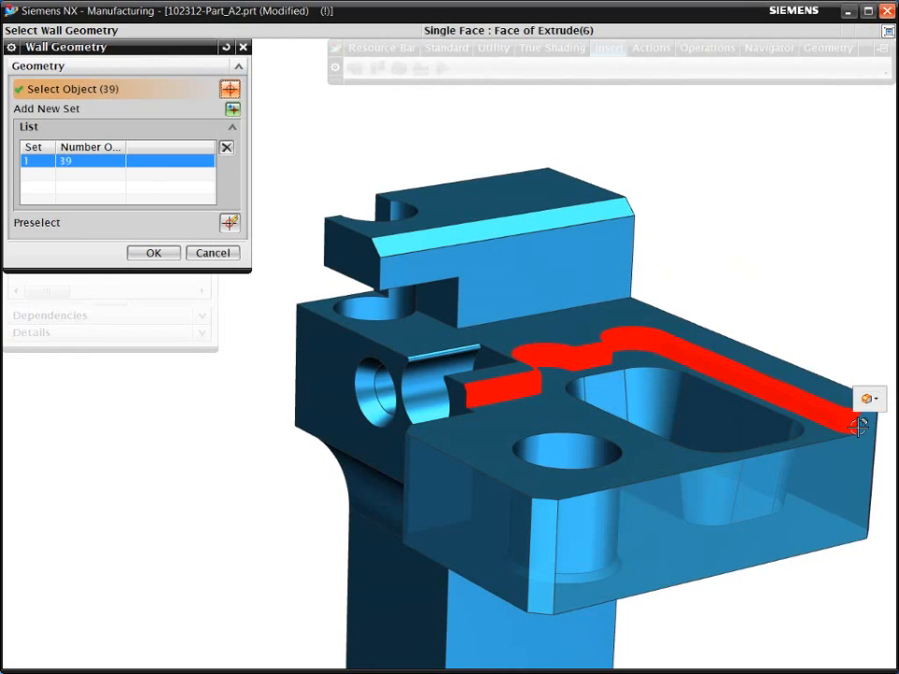
{"action": "left_click", "coordinate": [154, 253]}
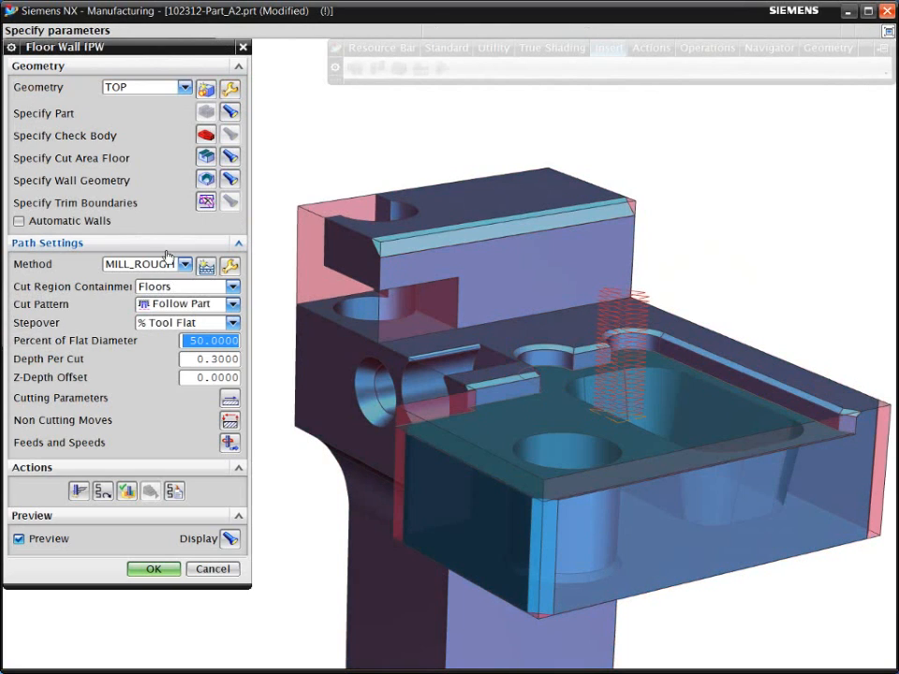
- Generate the FLOOR_WALL_IPW roughing toolpath and play its replay animation on the part
{"action": "left_click", "coordinate": [230, 539]}
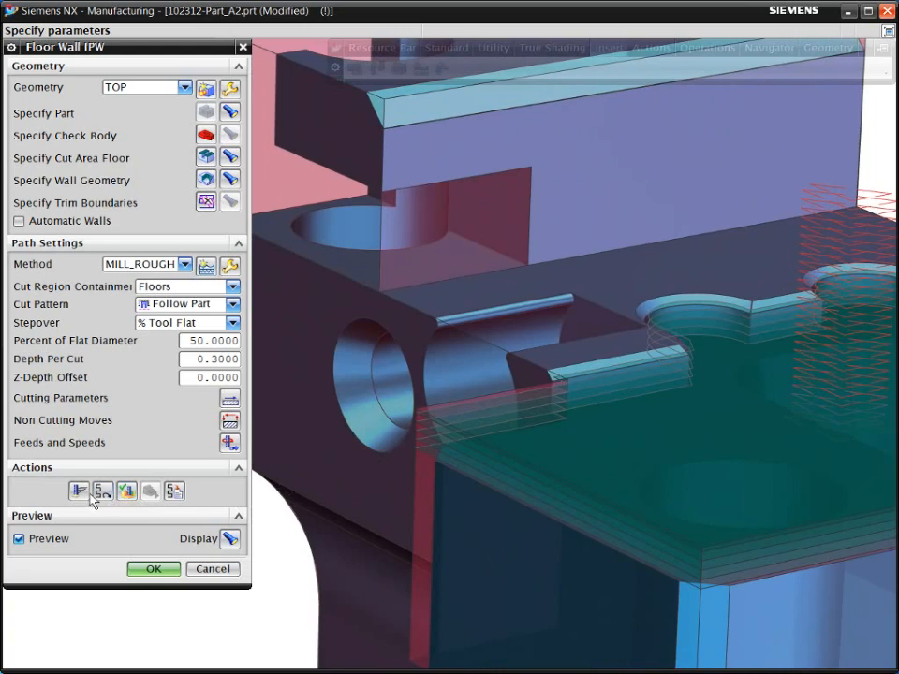
{"action": "left_click", "coordinate": [79, 490]}
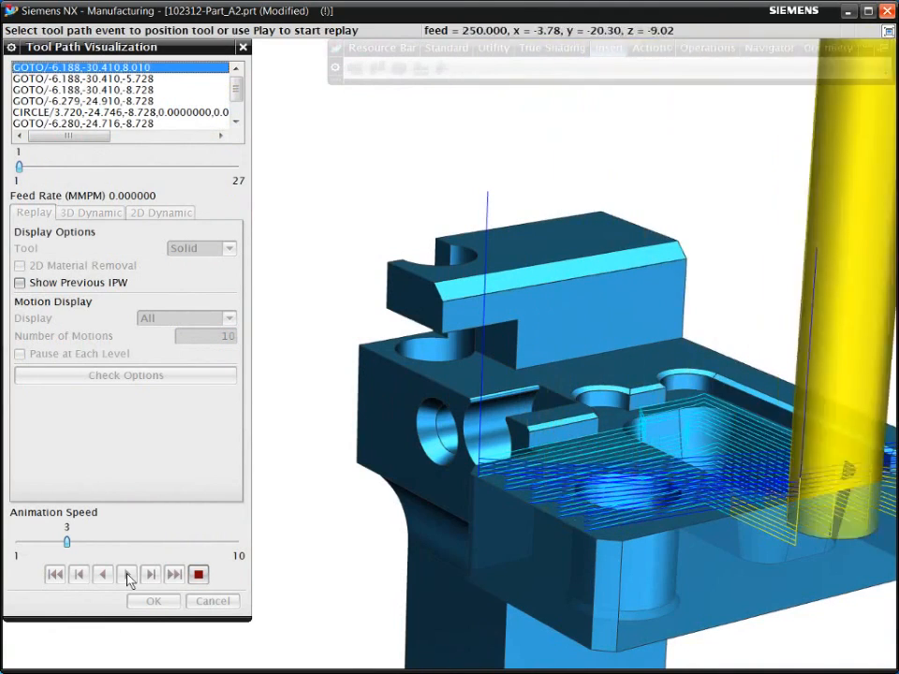
{"action": "left_click", "coordinate": [127, 573]}
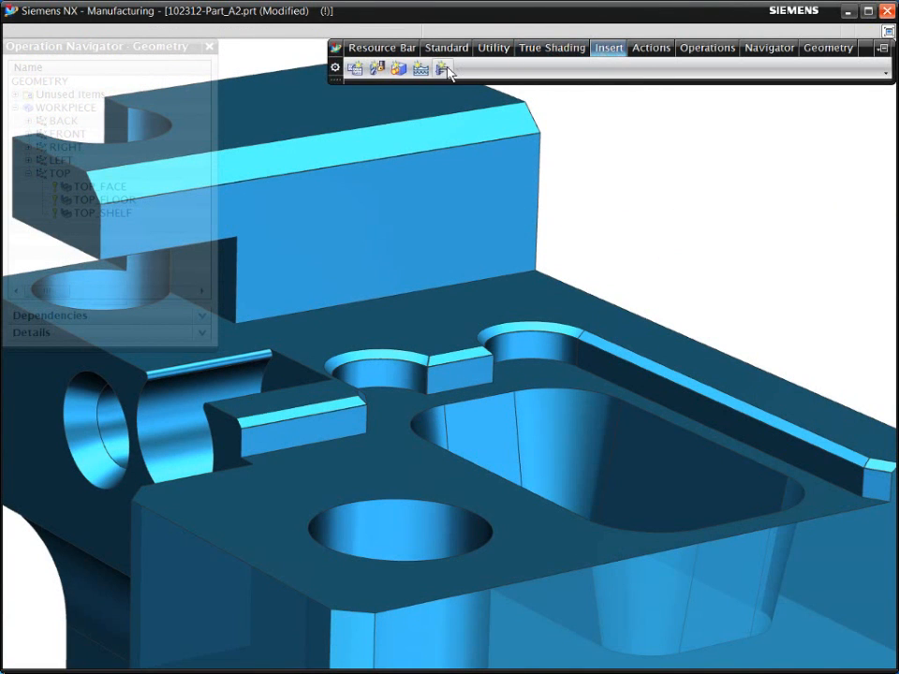
- Start a new Floor Wall IPW operation with the drafted pocket floor as cut area and Automatic Walls on
{"action": "left_click", "coordinate": [442, 68]}
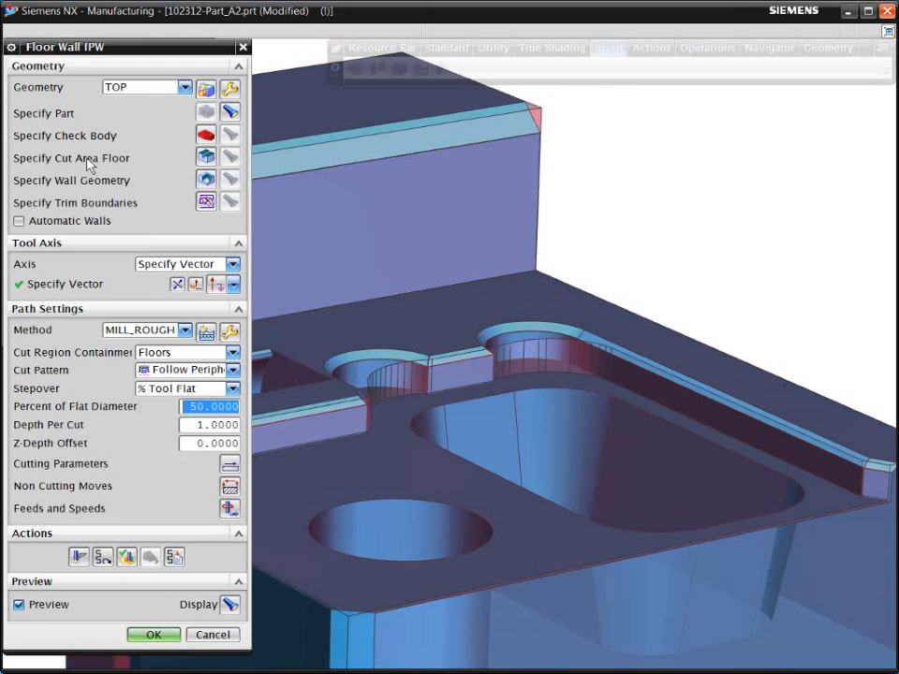
{"action": "mouse_move", "coordinate": [206, 157]}
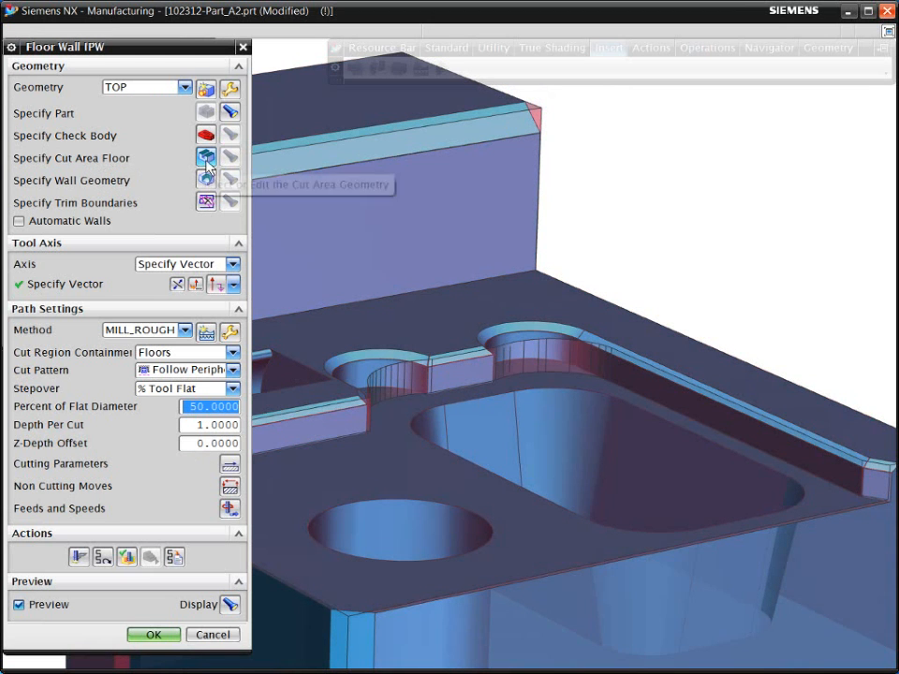
{"action": "left_click", "coordinate": [206, 157]}
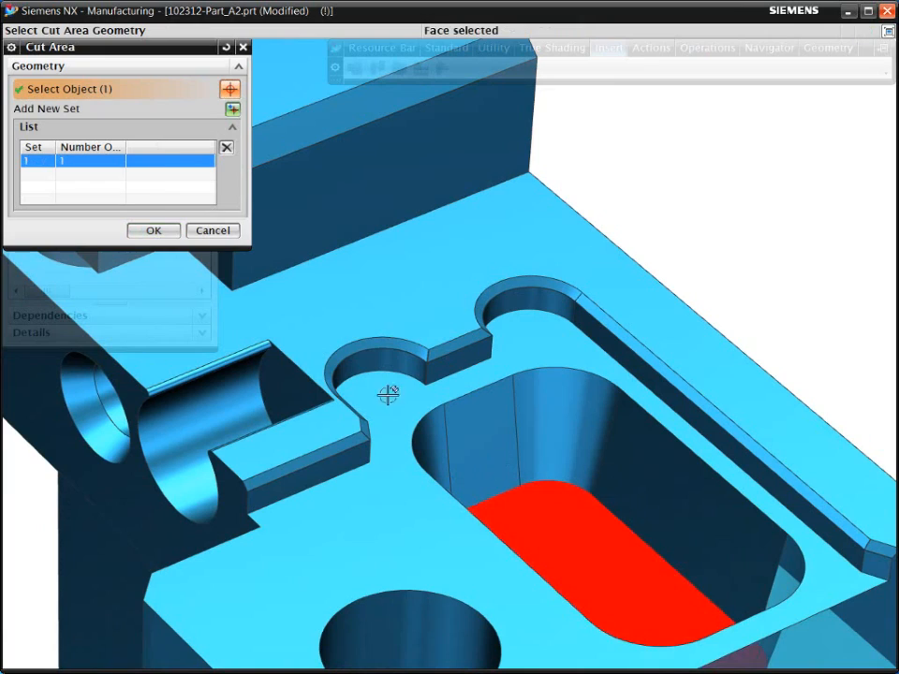
{"action": "left_click", "coordinate": [154, 230]}
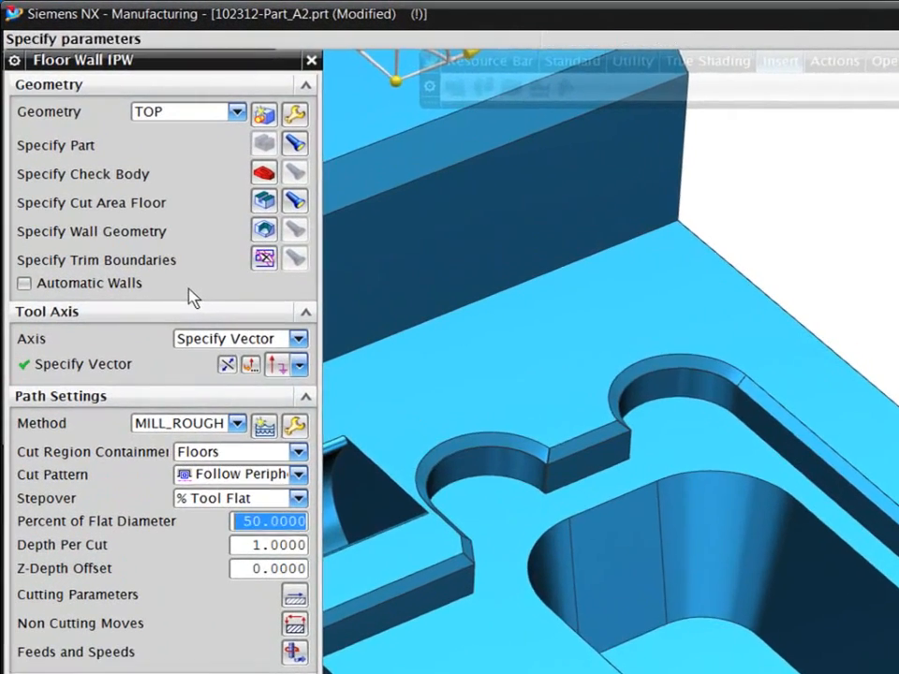
{"action": "left_click", "coordinate": [24, 282]}
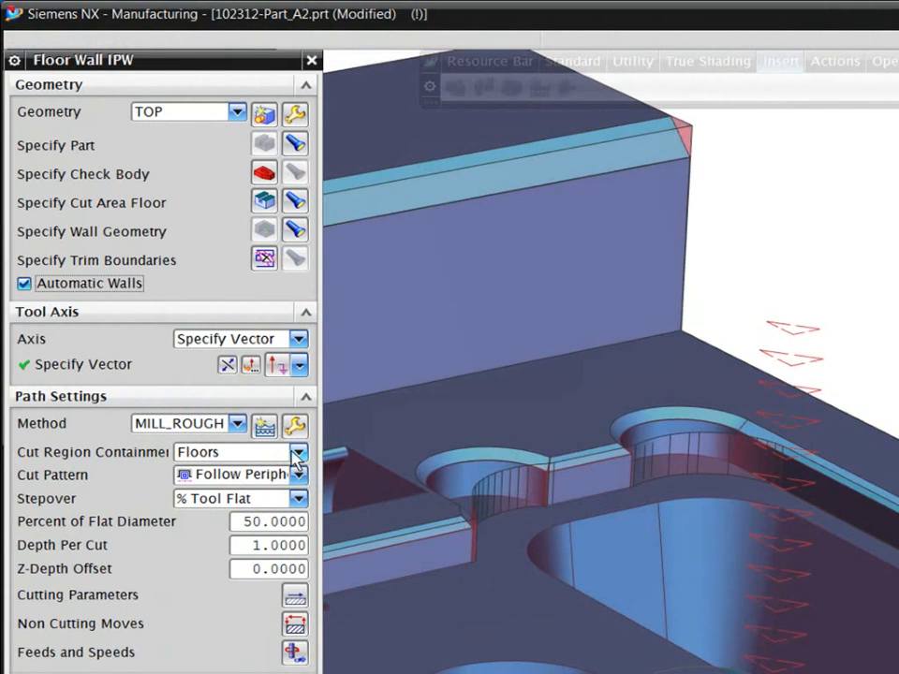
- Set Cut Region Containment to Walls and generate the drafted pocket toolpath
{"action": "left_click", "coordinate": [298, 451]}
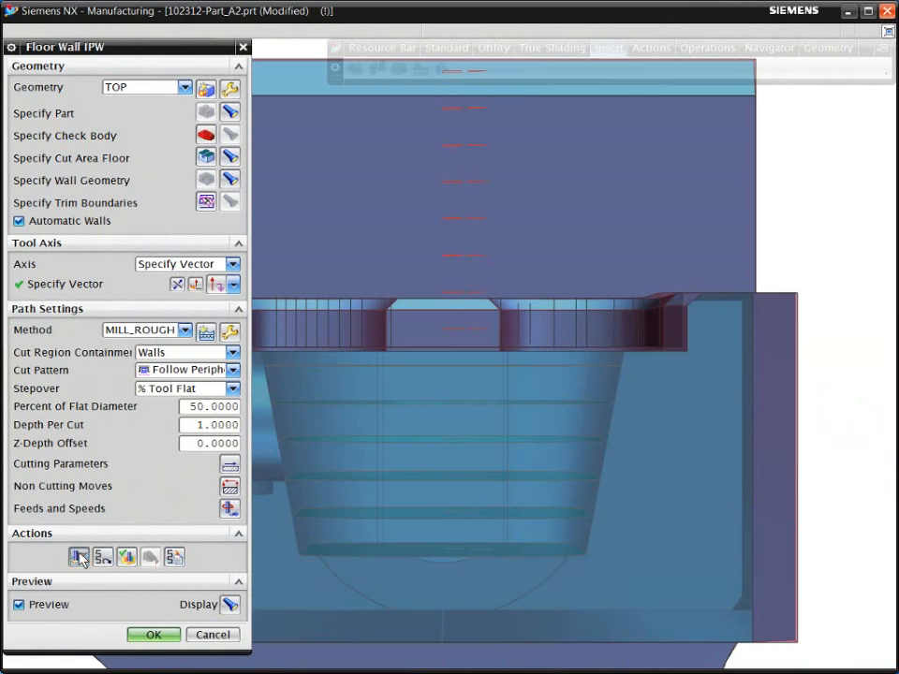
{"action": "left_click", "coordinate": [79, 558]}
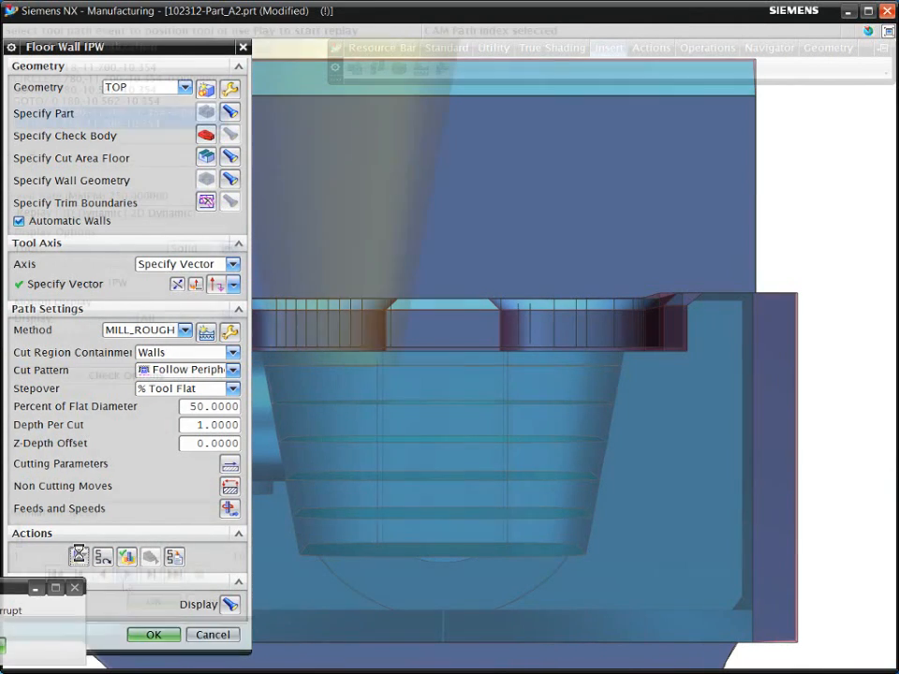
- Replay the tapered tool's animated motion around the drafted pocket walls several times
{"action": "left_click", "coordinate": [128, 573]}
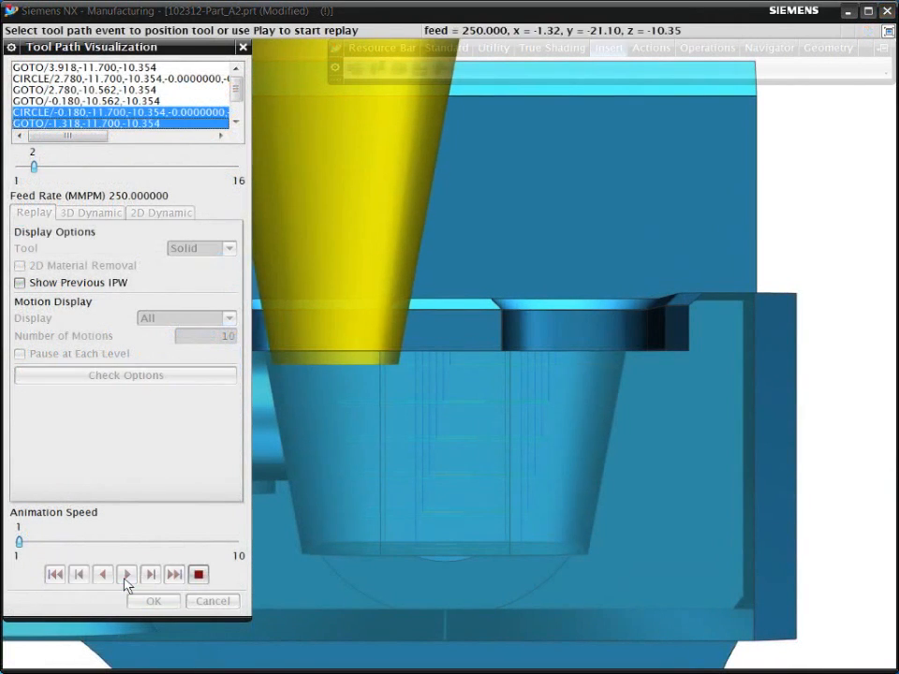
{"action": "left_click", "coordinate": [128, 573]}
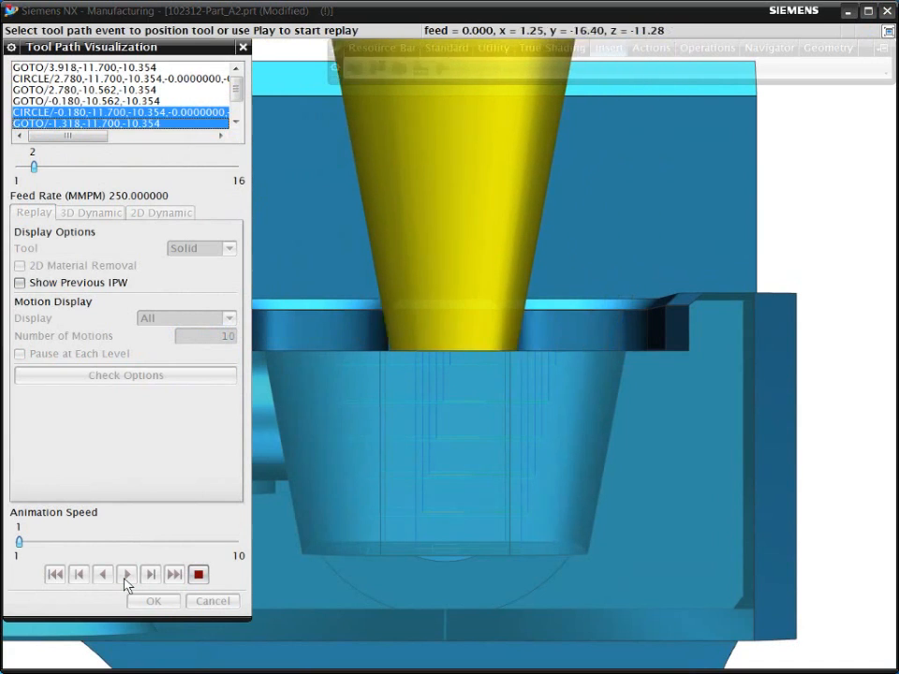
{"action": "left_click", "coordinate": [127, 573]}
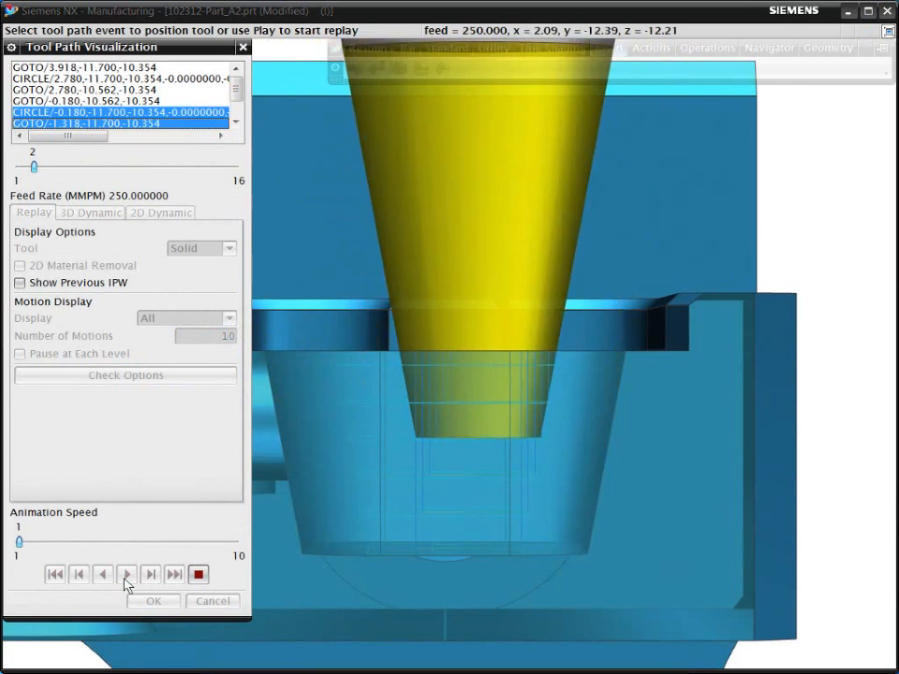
{"action": "left_click", "coordinate": [127, 573]}
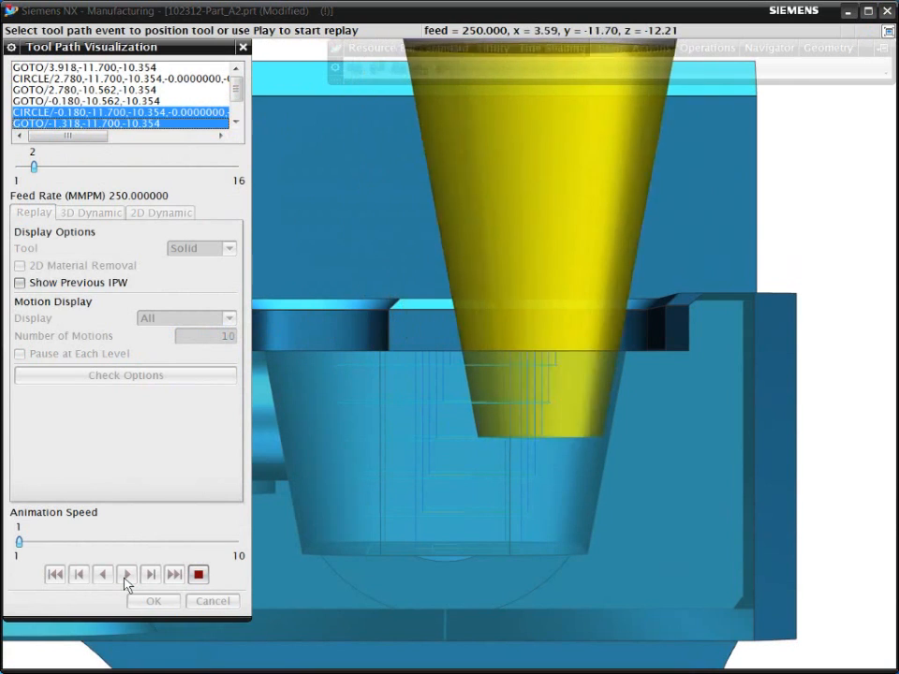
{"action": "left_click", "coordinate": [127, 573]}
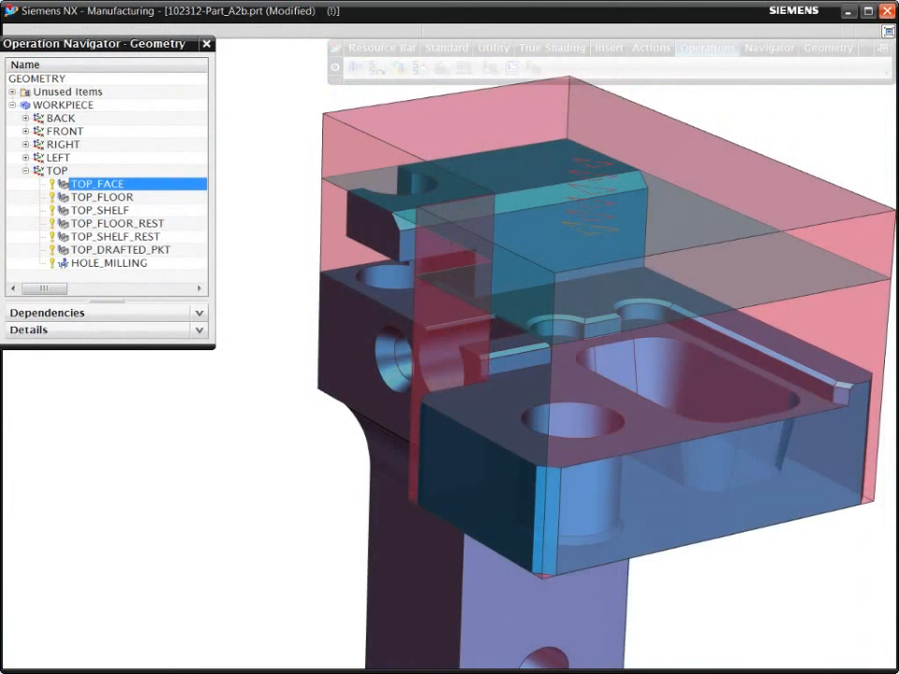
{"action": "left_click", "coordinate": [101, 196]}
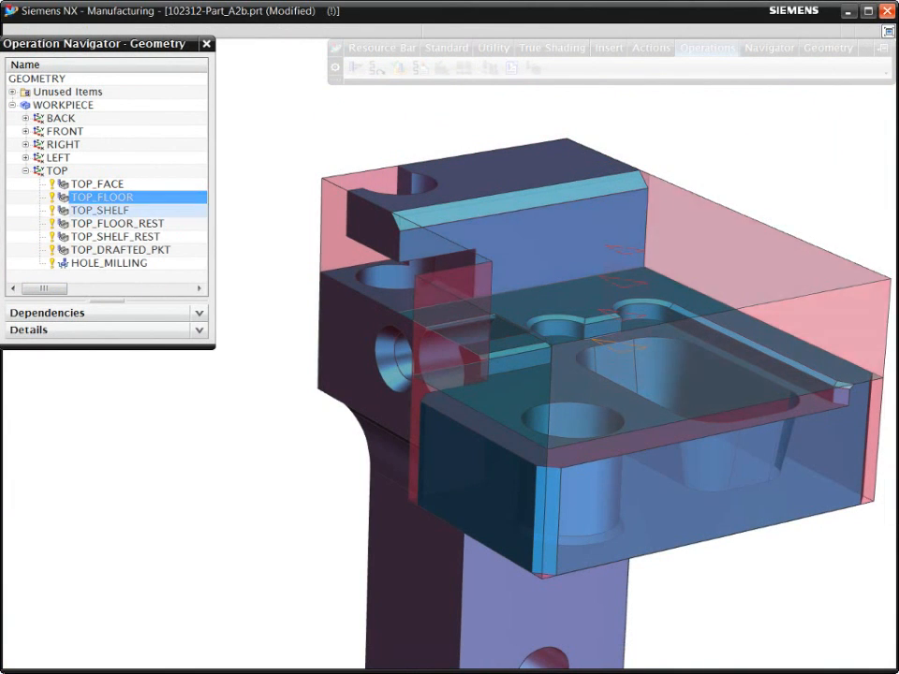
{"action": "left_click", "coordinate": [101, 210]}
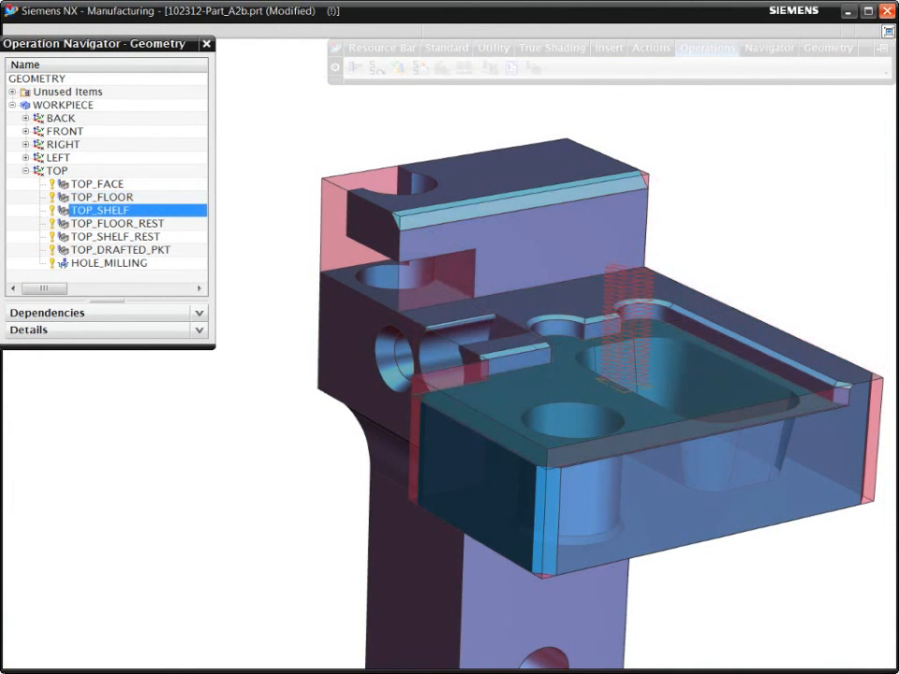
{"action": "left_click", "coordinate": [120, 223]}
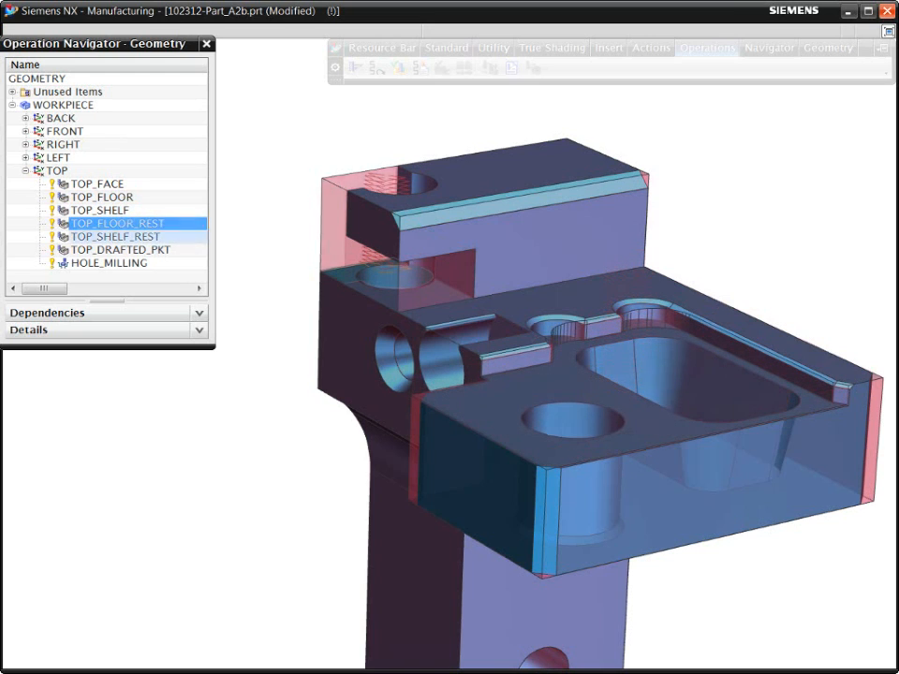
{"action": "left_click", "coordinate": [118, 236]}
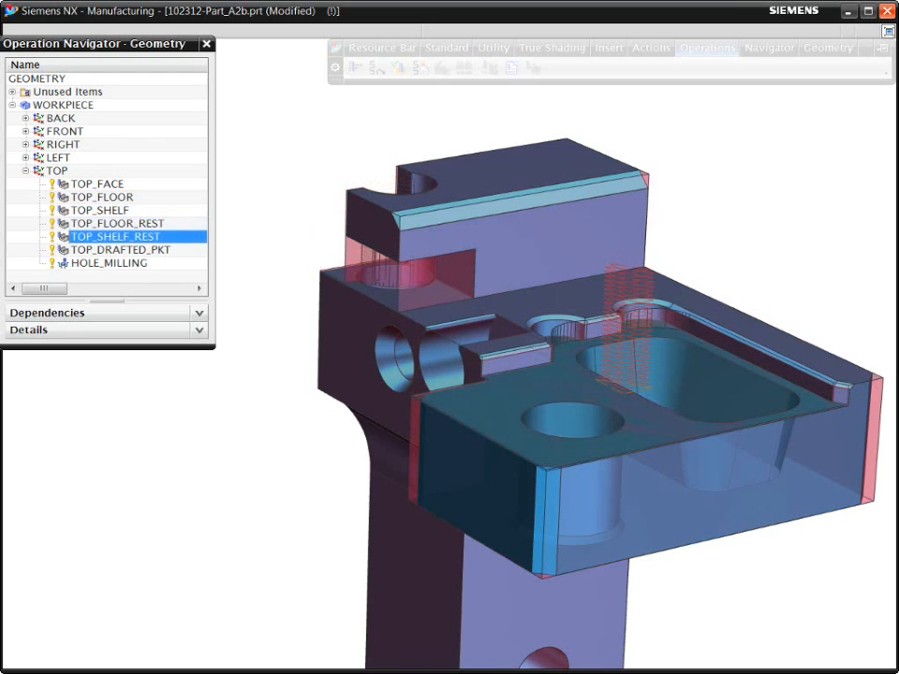
{"action": "left_click", "coordinate": [109, 262]}
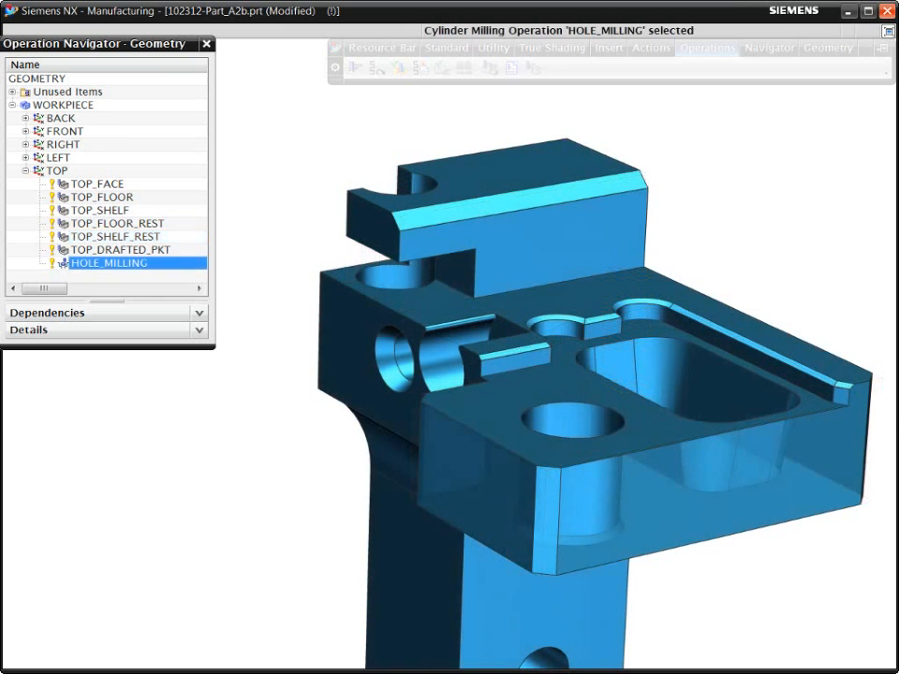